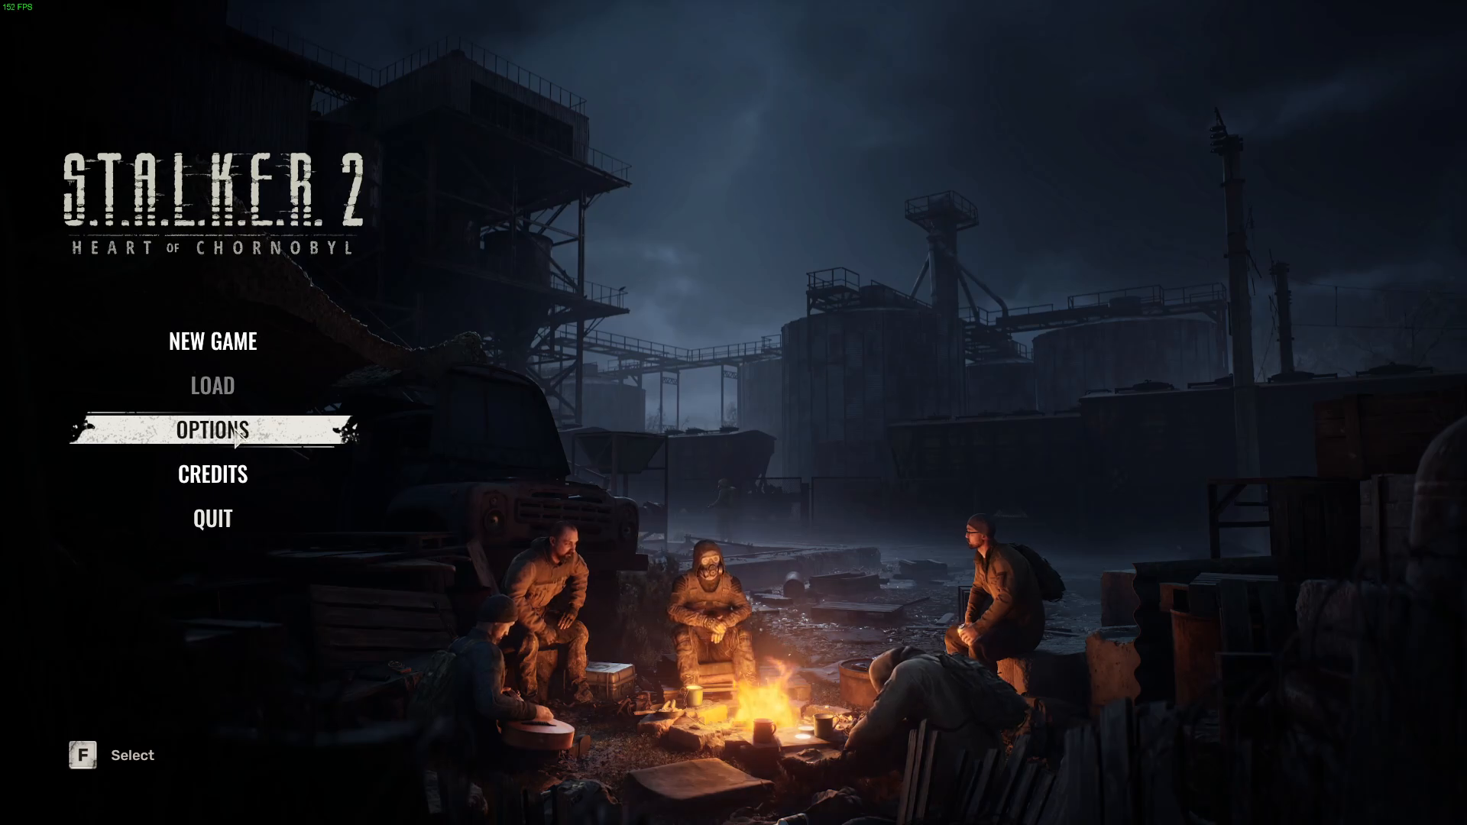
Choose OPTIONS on the main menu to reach the Graphics settings
left_click(213, 429)
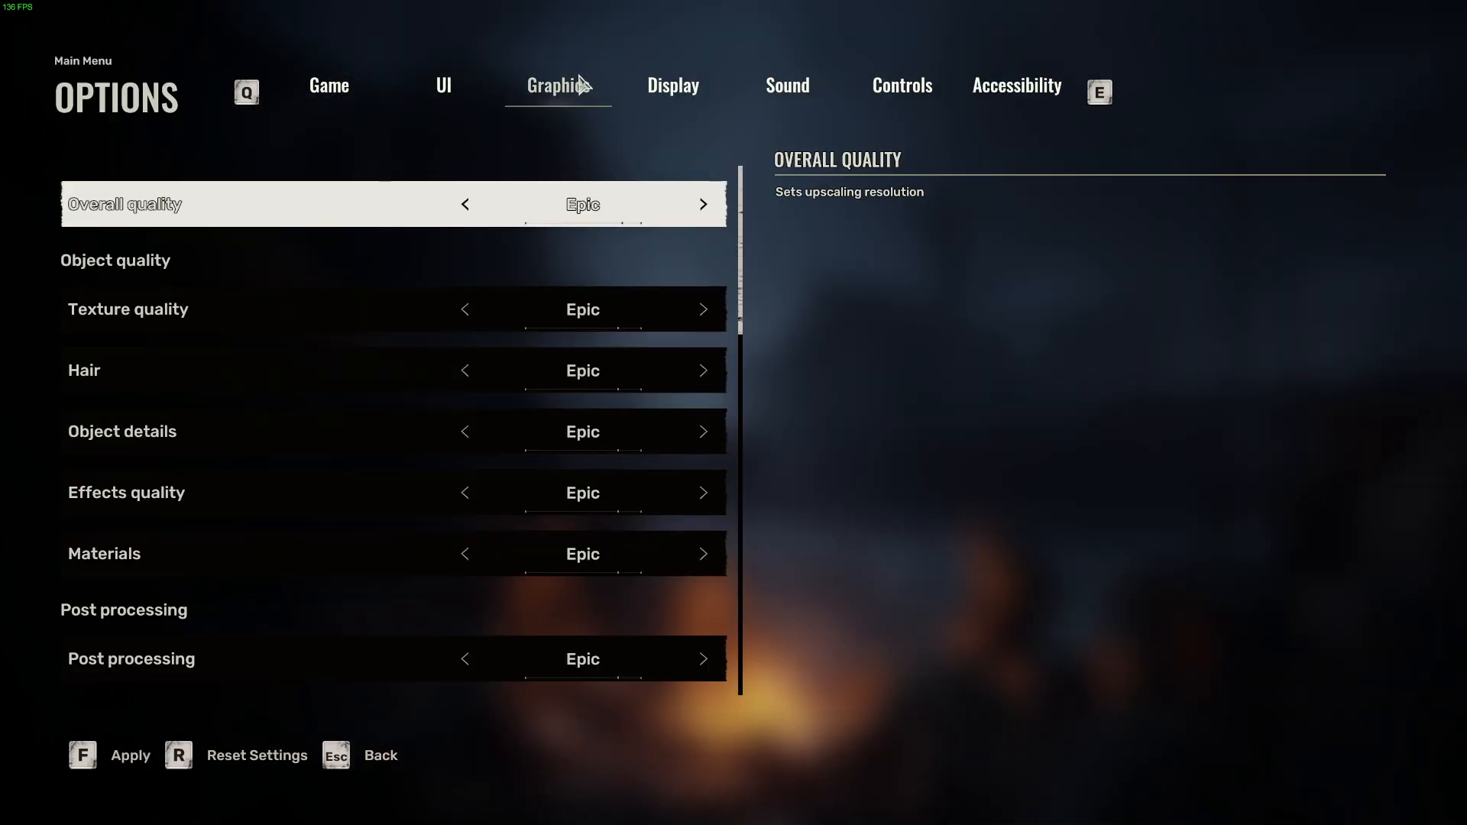
mouse_move(480, 215)
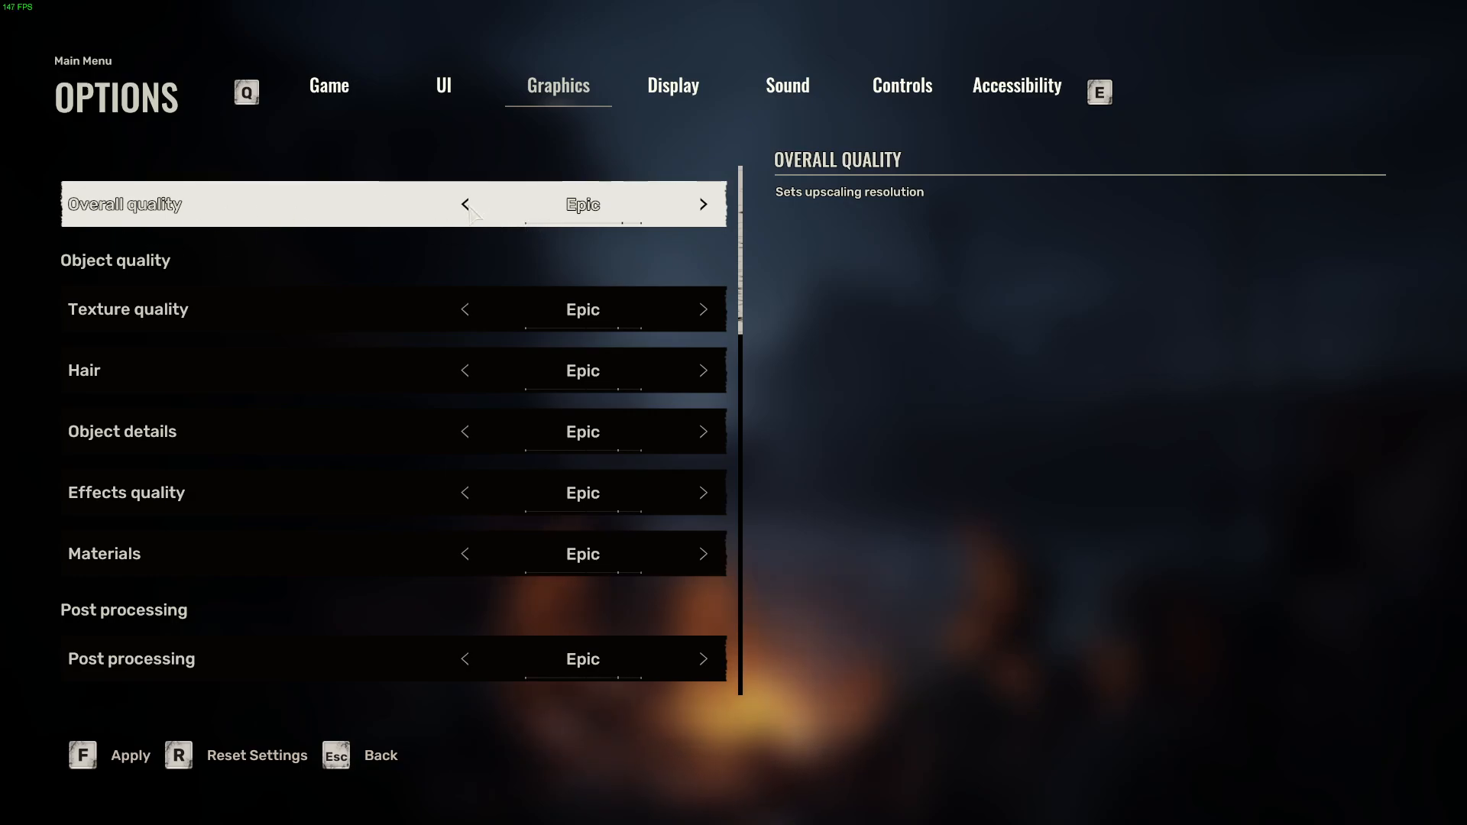
mouse_move(473, 214)
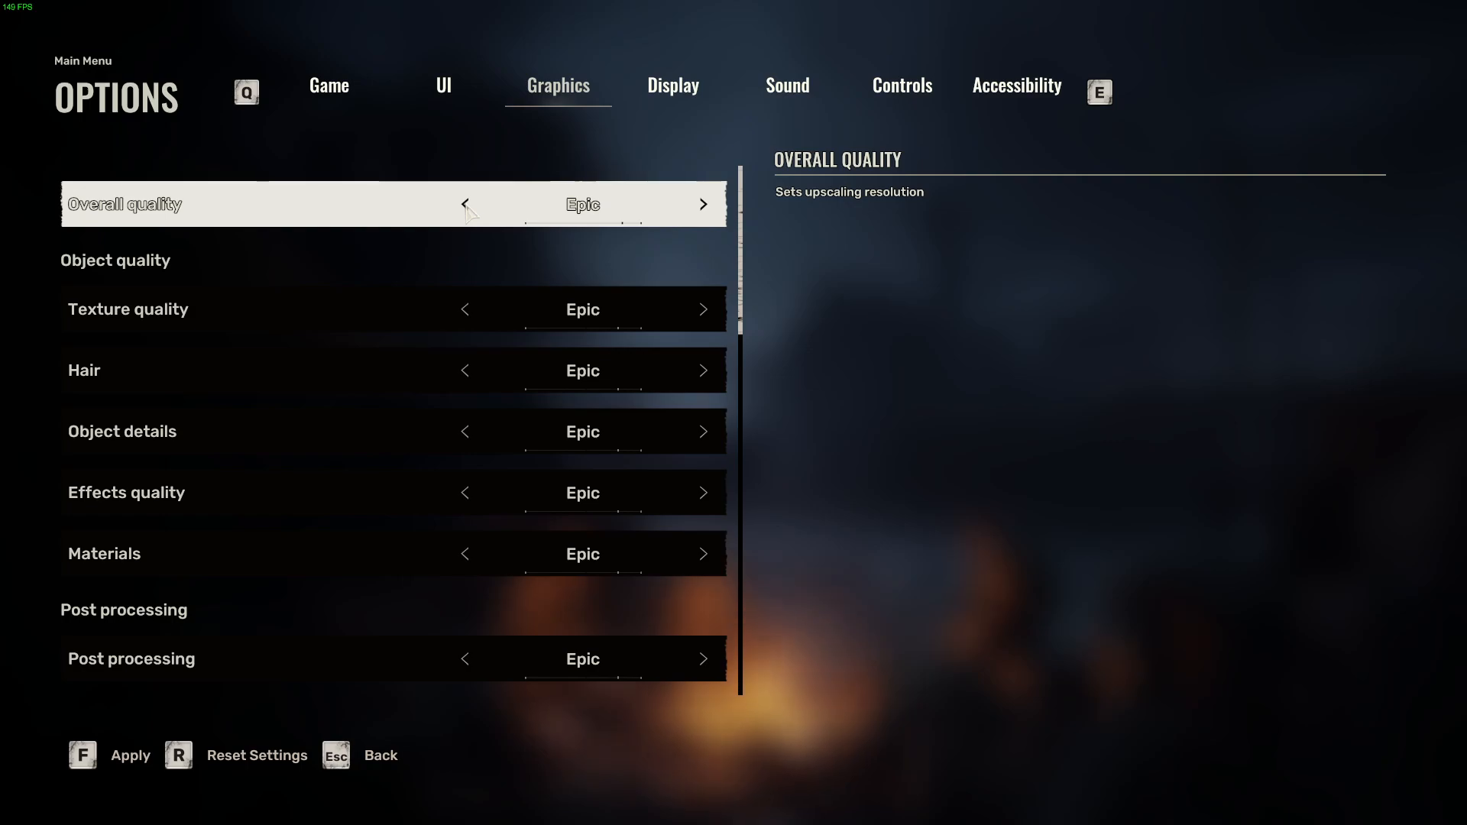
Step Overall quality down from Epic through Medium to Low
left_click(465, 204)
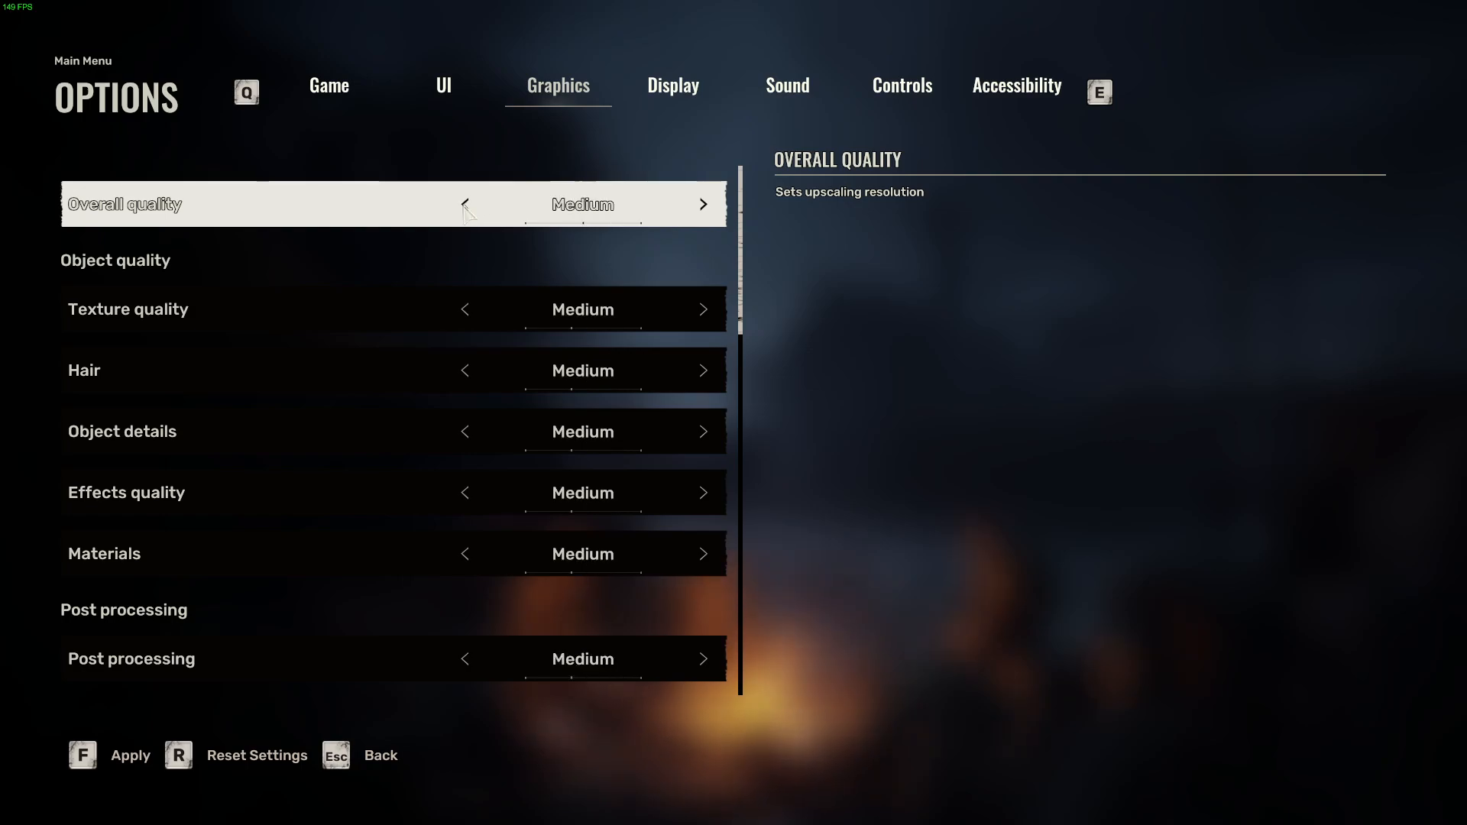
left_click(466, 204)
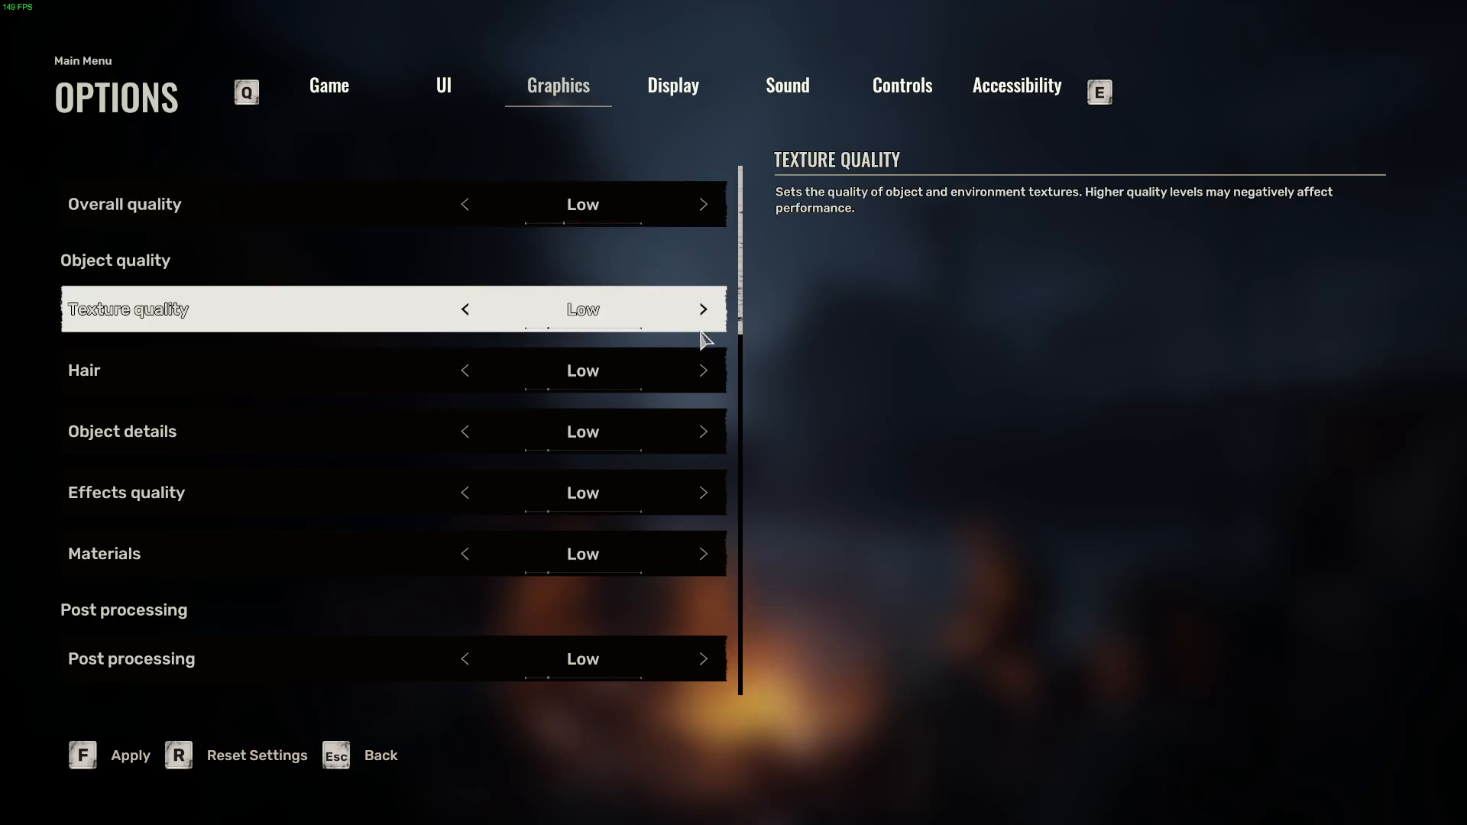
scroll("down", 3)
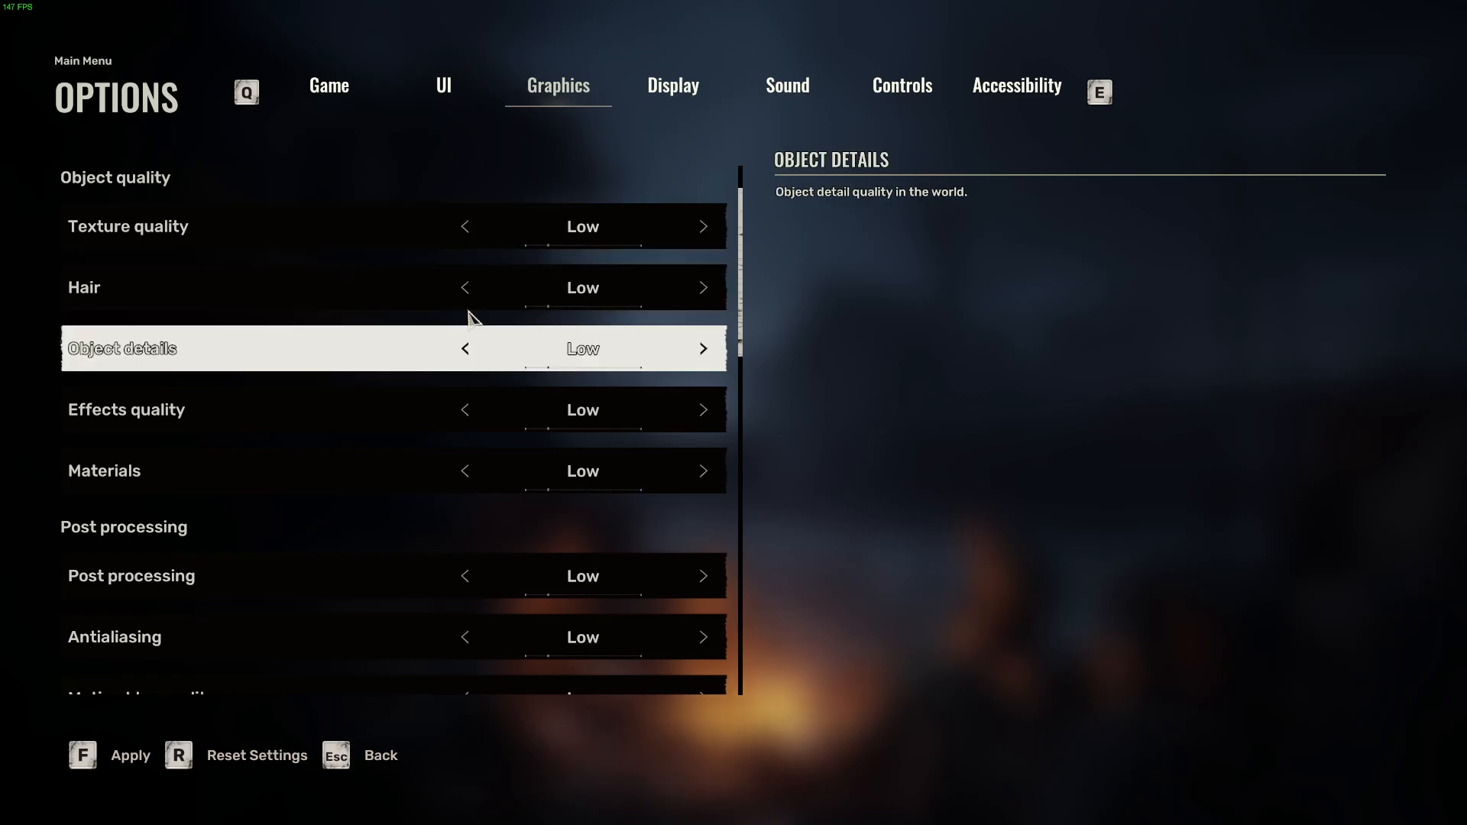
scroll("down", 3)
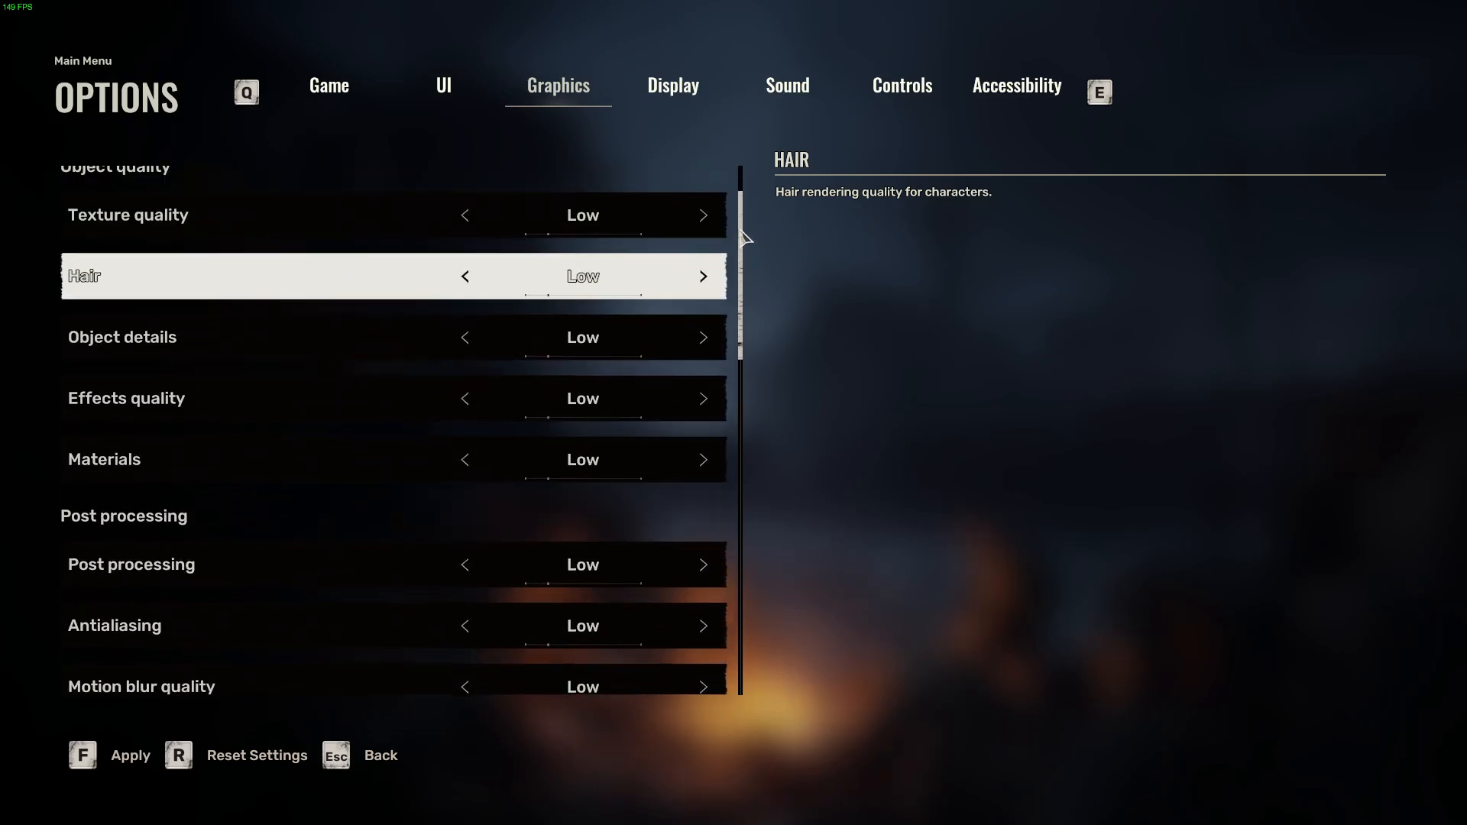
scroll("down", 3)
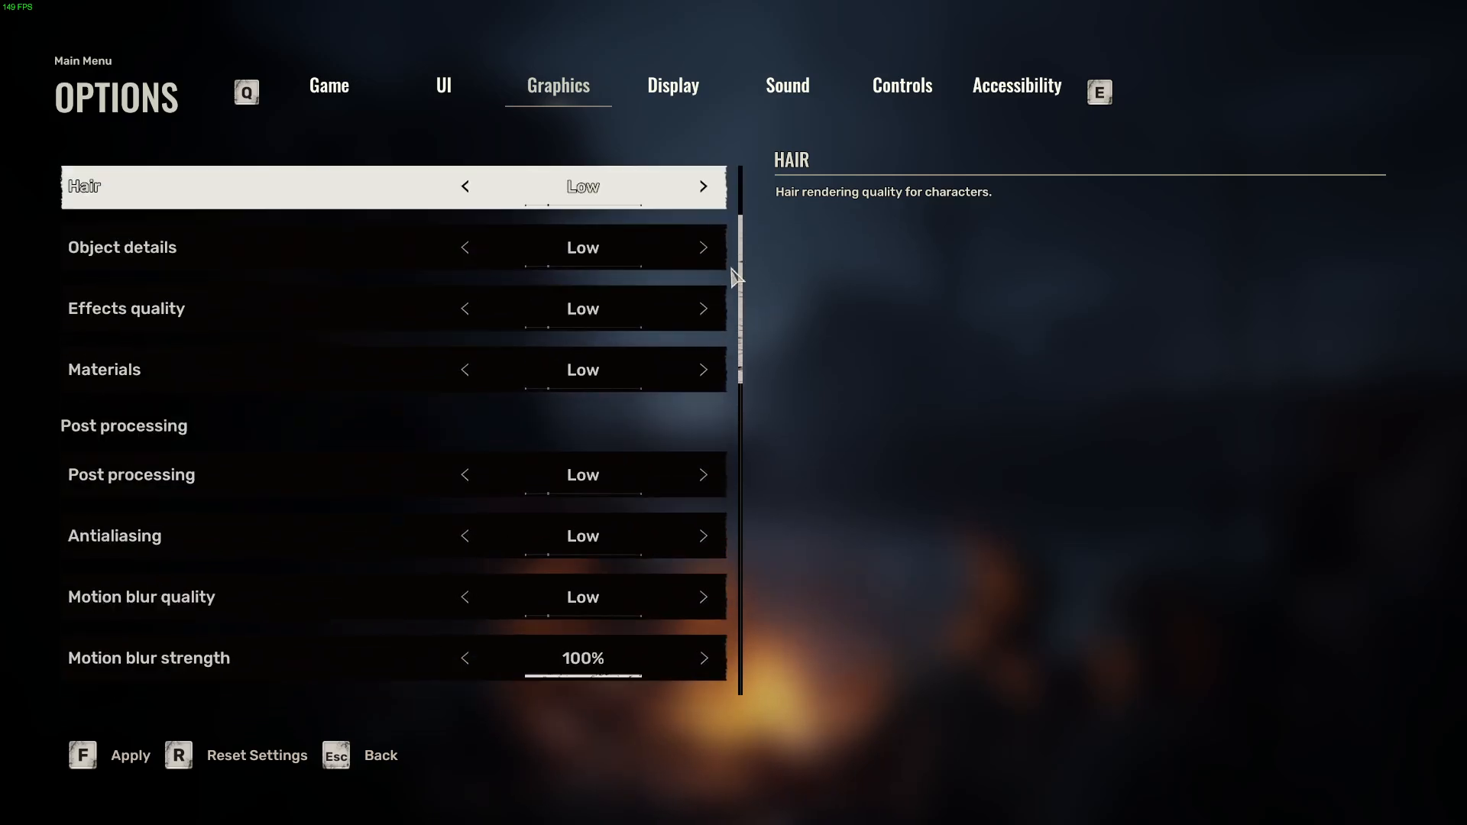
scroll("down", 3)
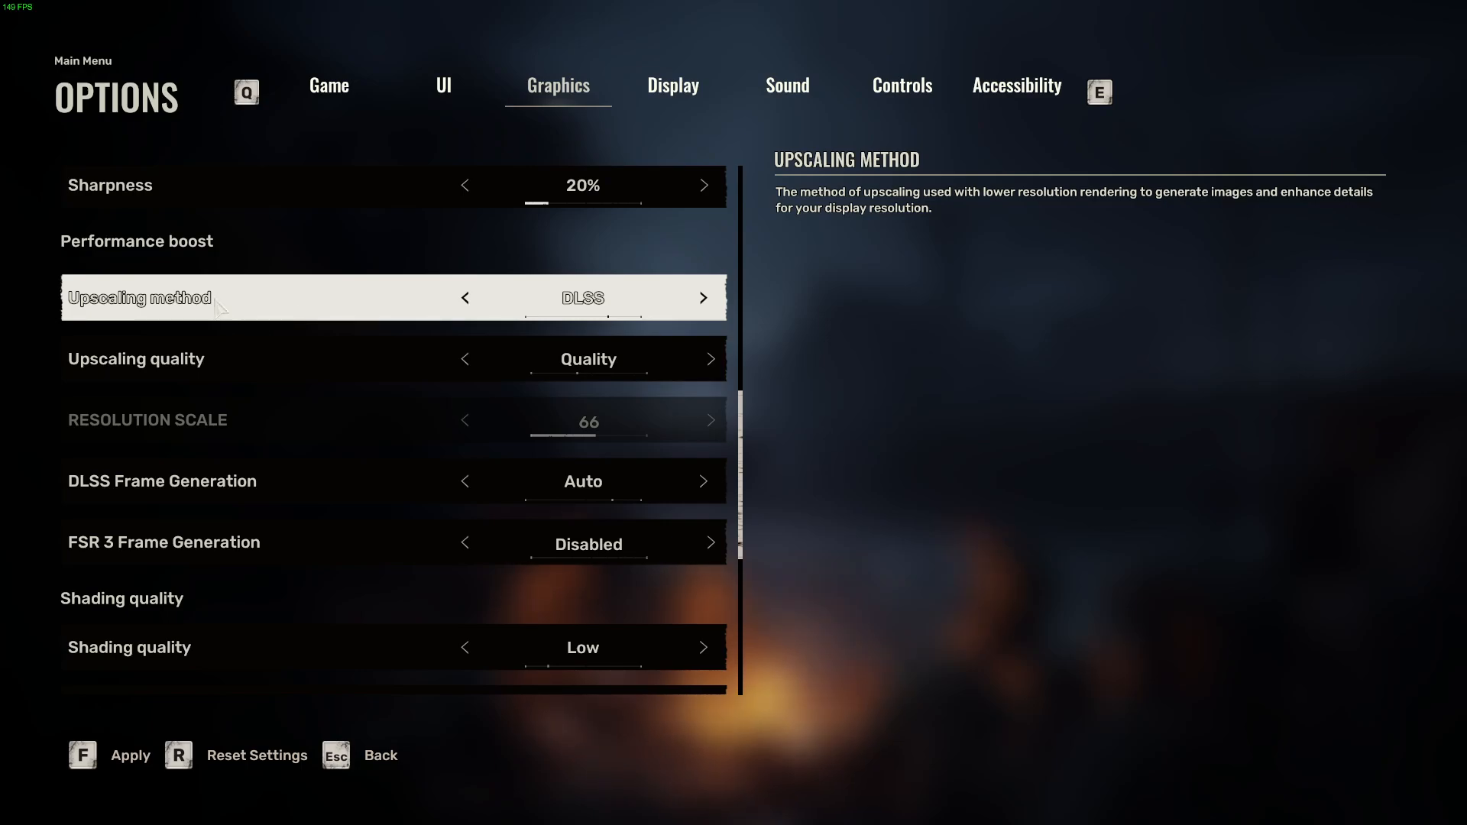
left_click(703, 297)
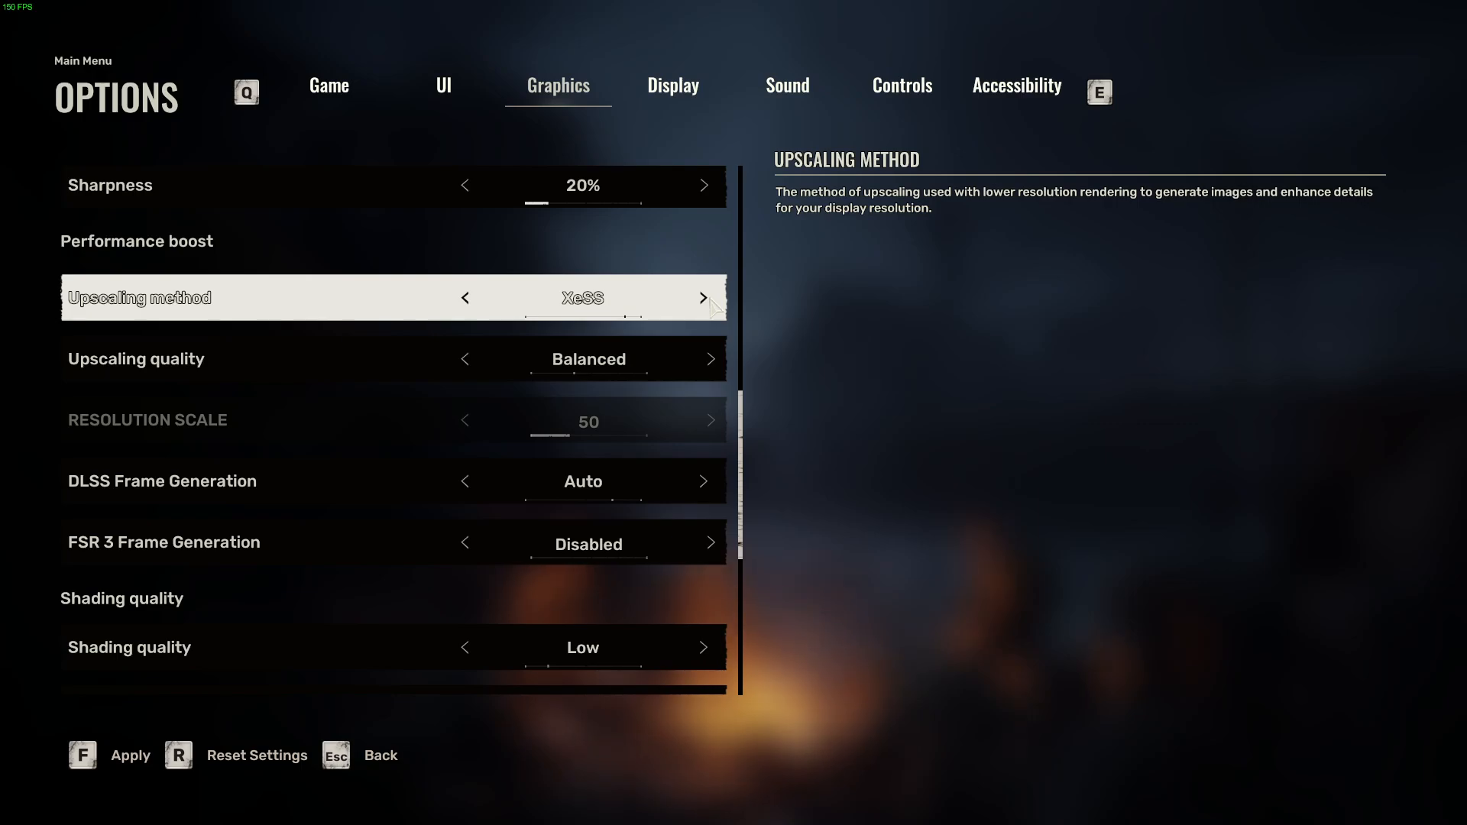
left_click(703, 298)
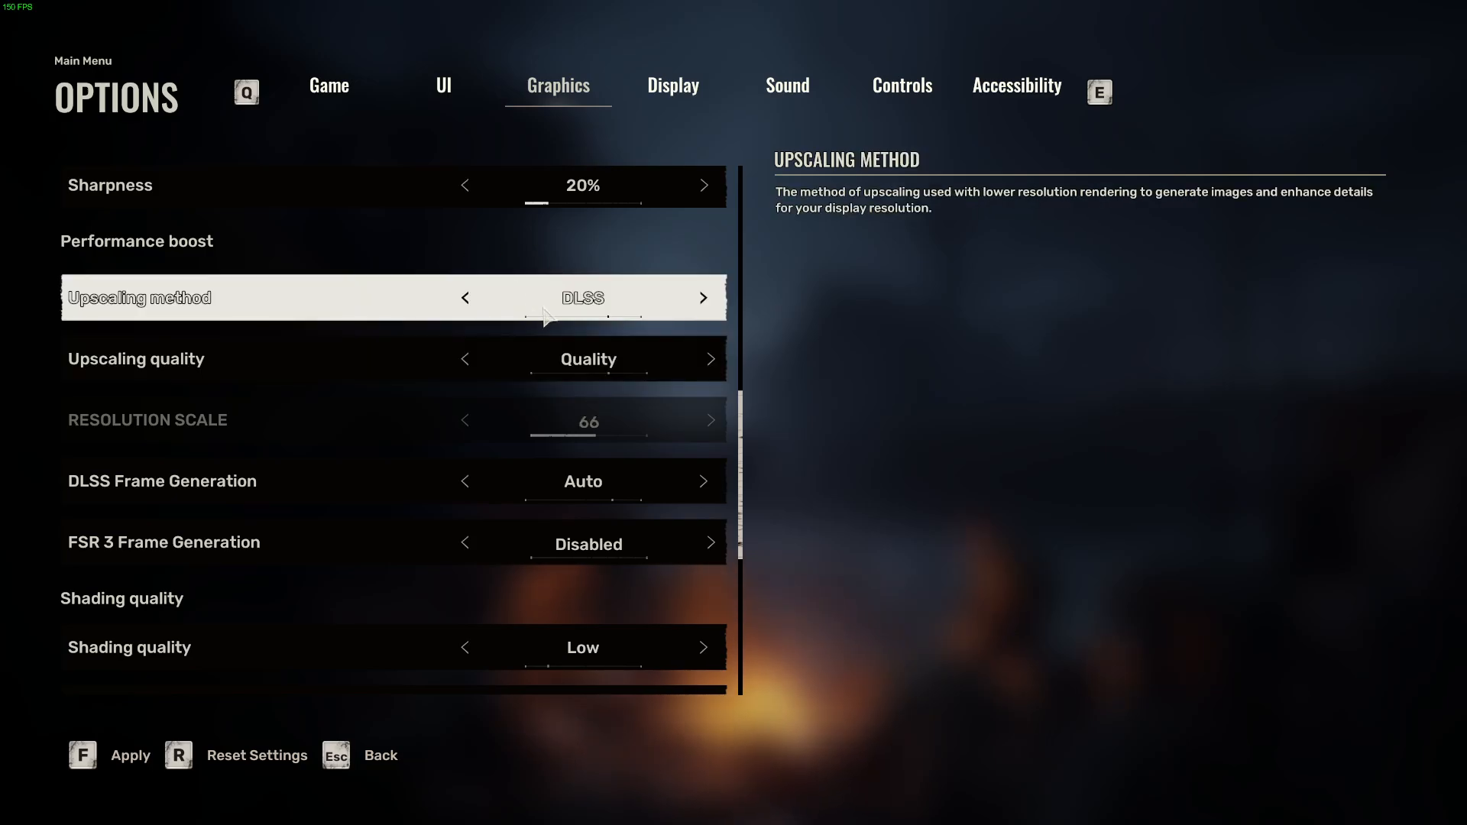
left_click(703, 297)
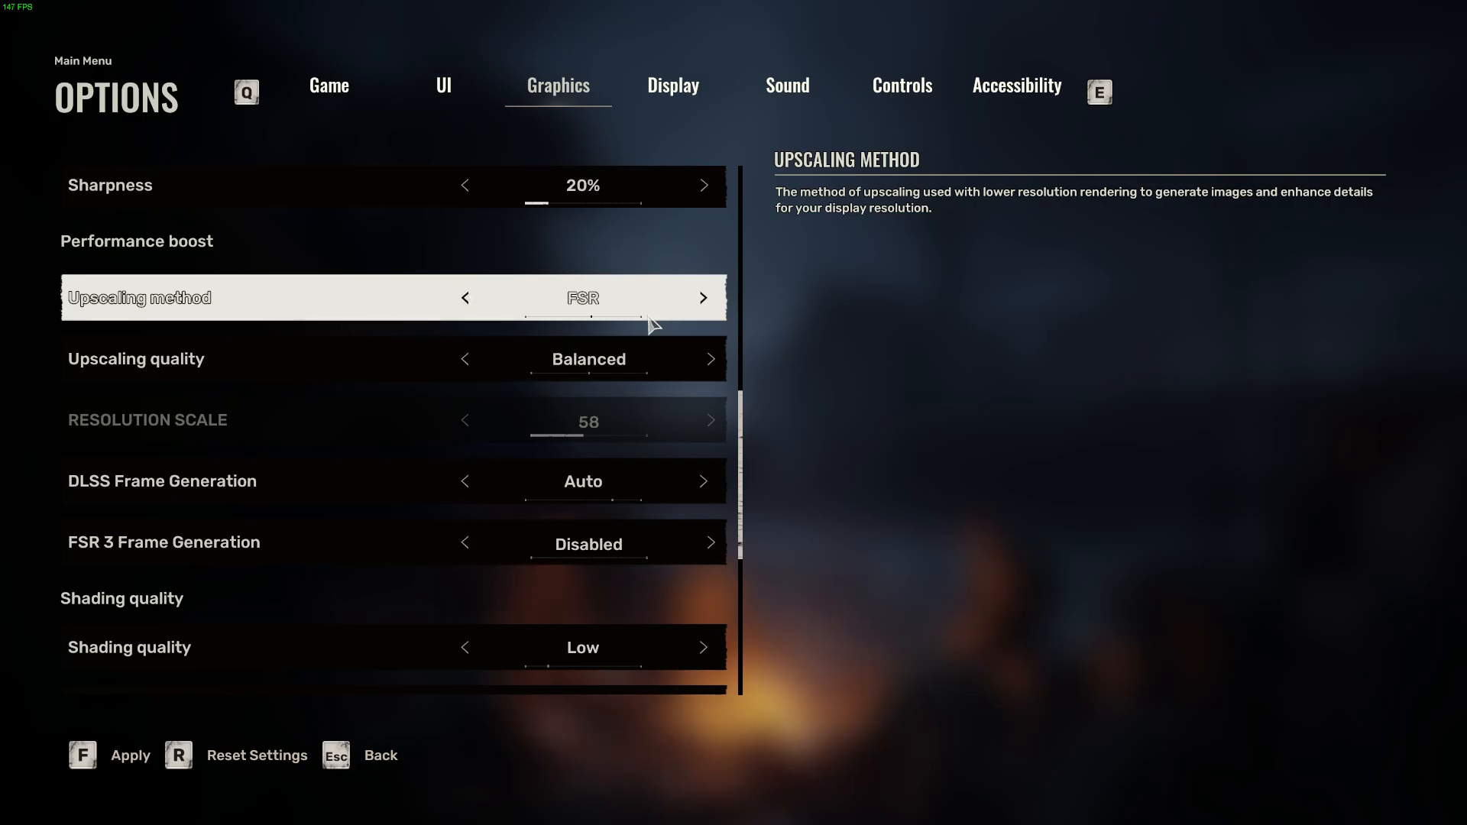
mouse_move(421, 305)
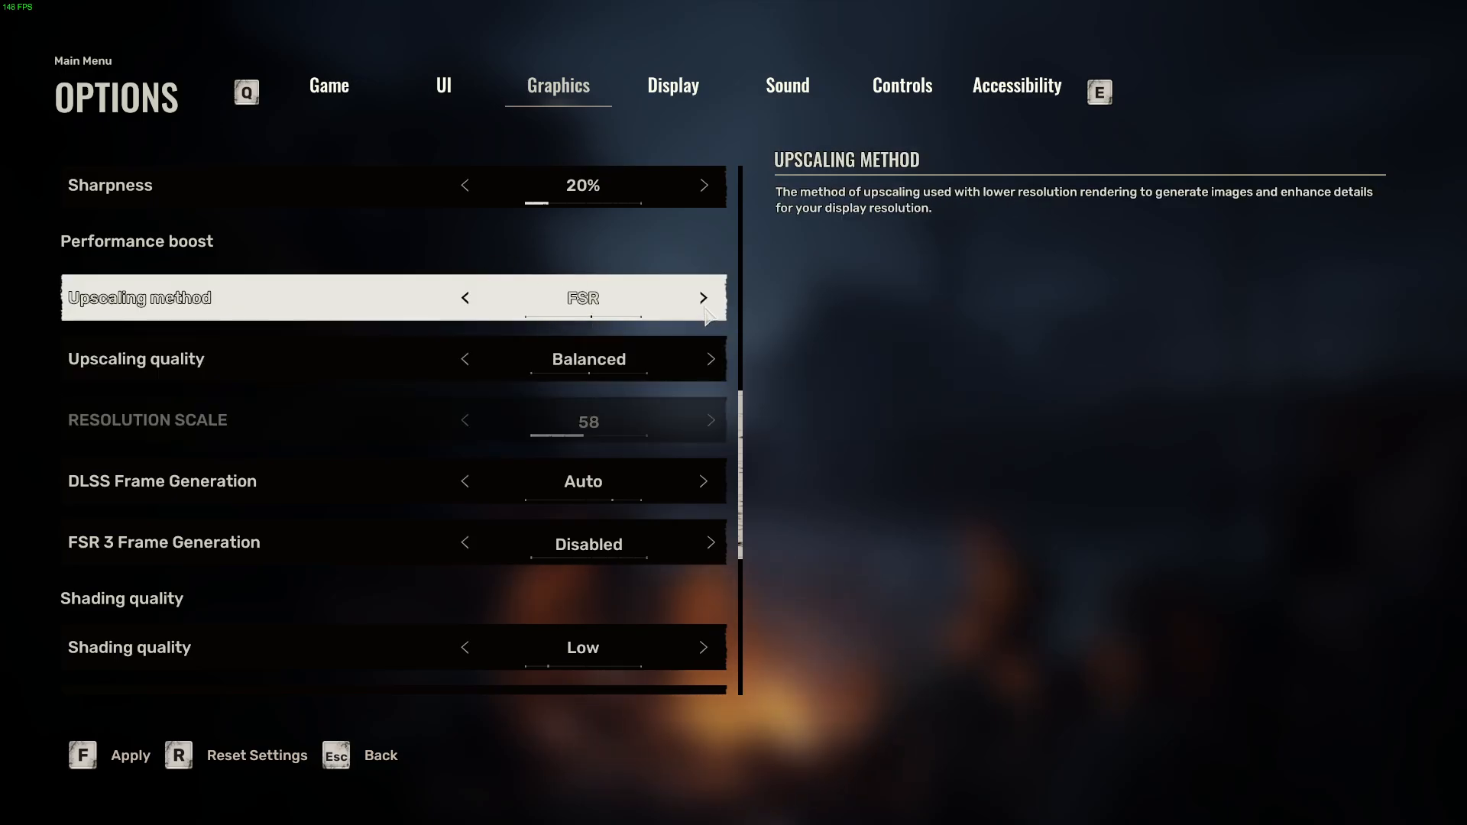
left_click(703, 297)
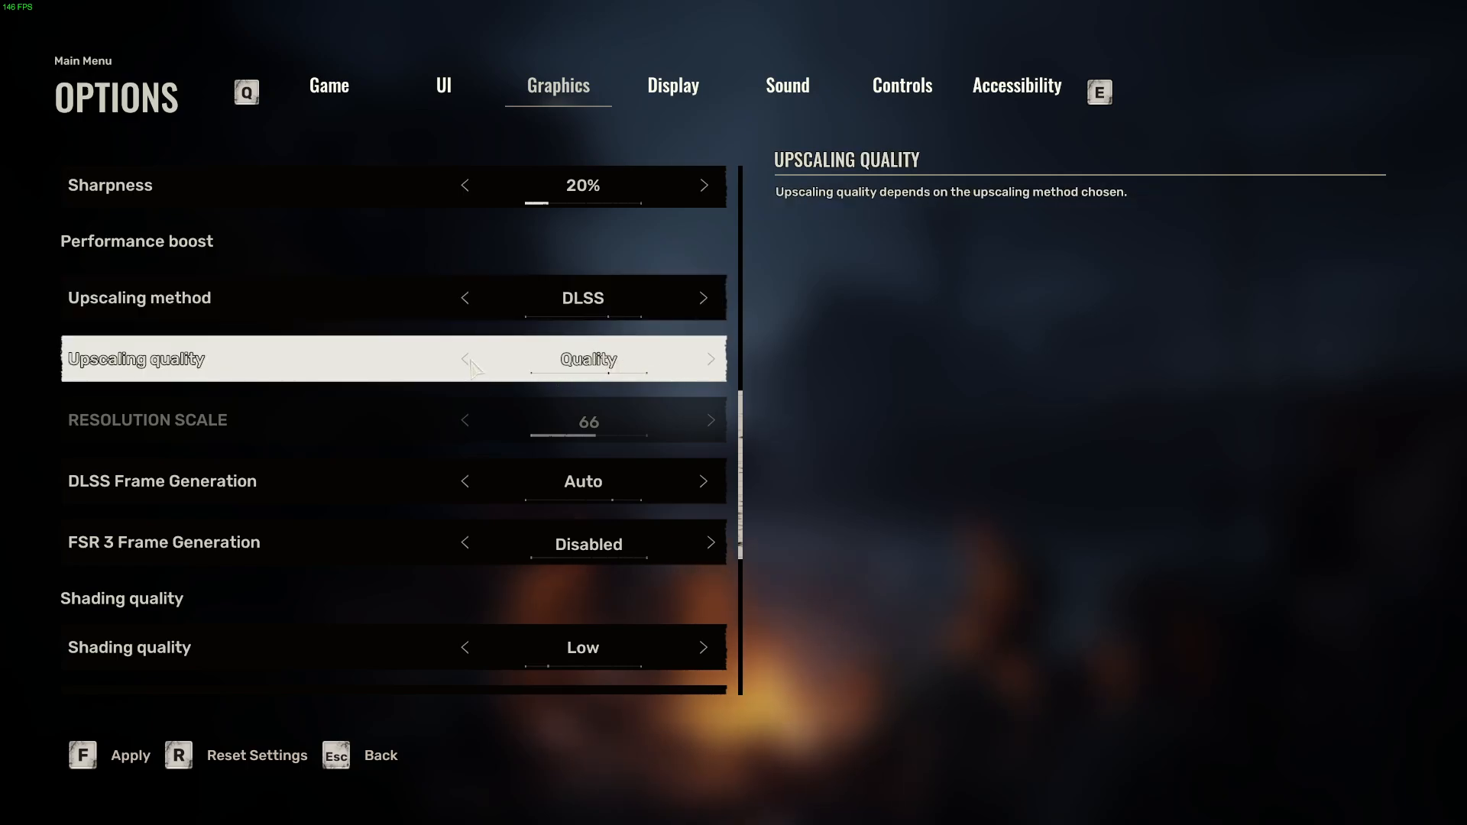
Bring DLSS upscaling quality to Balanced and switch DLSS frame generation off Auto
left_click(464, 359)
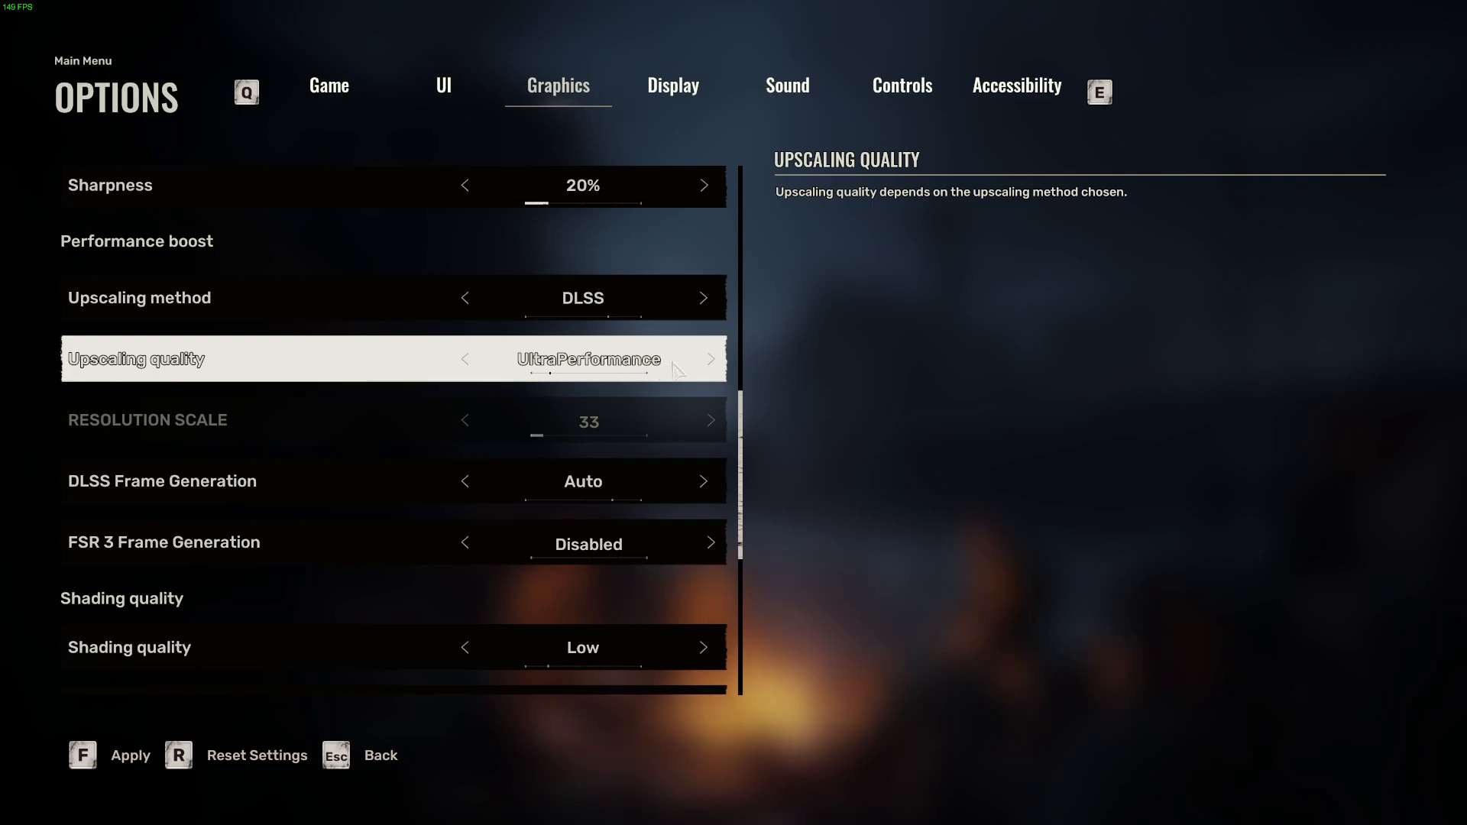
left_click(709, 358)
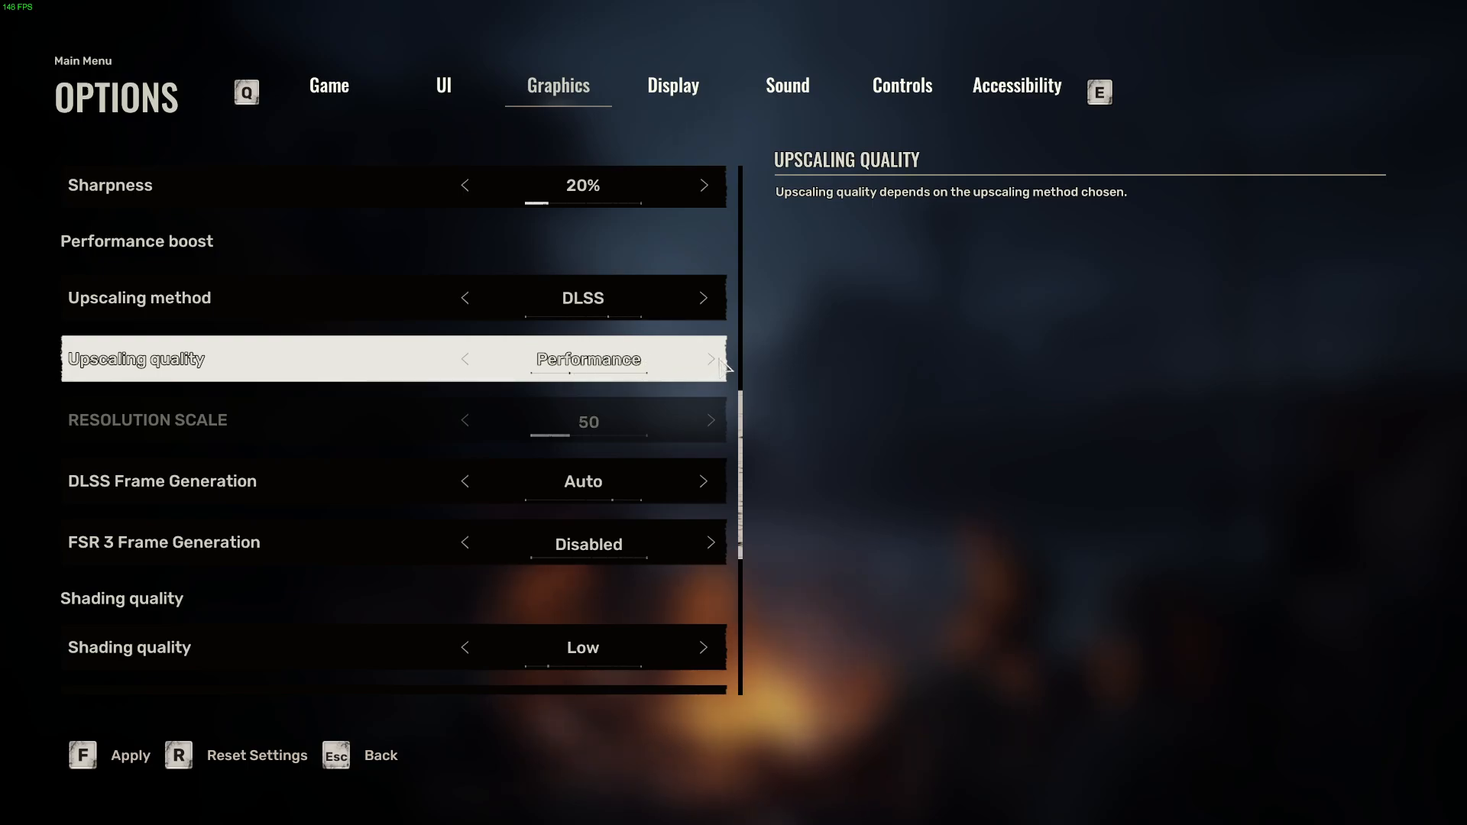
left_click(709, 359)
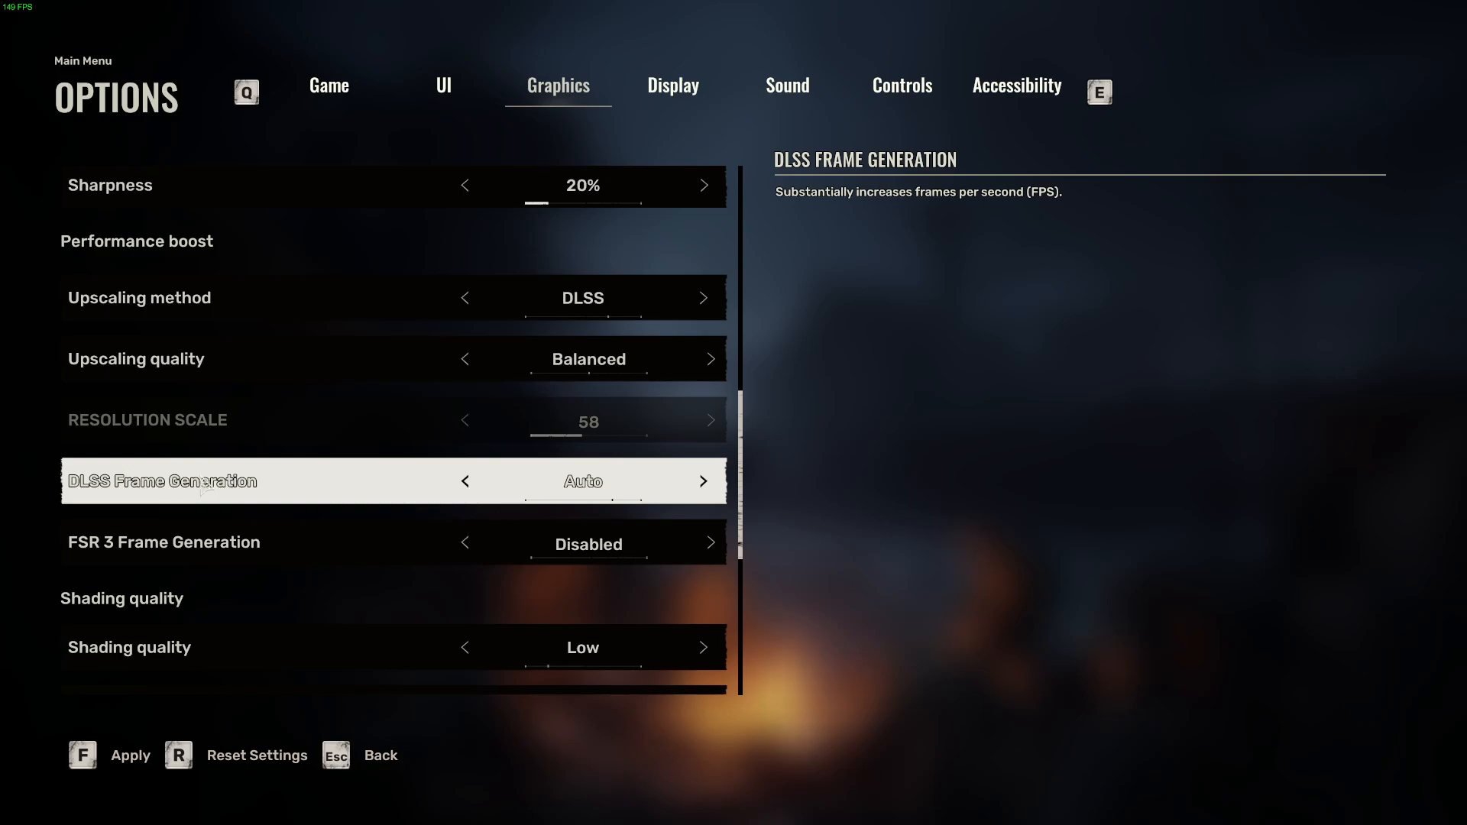
mouse_move(714, 502)
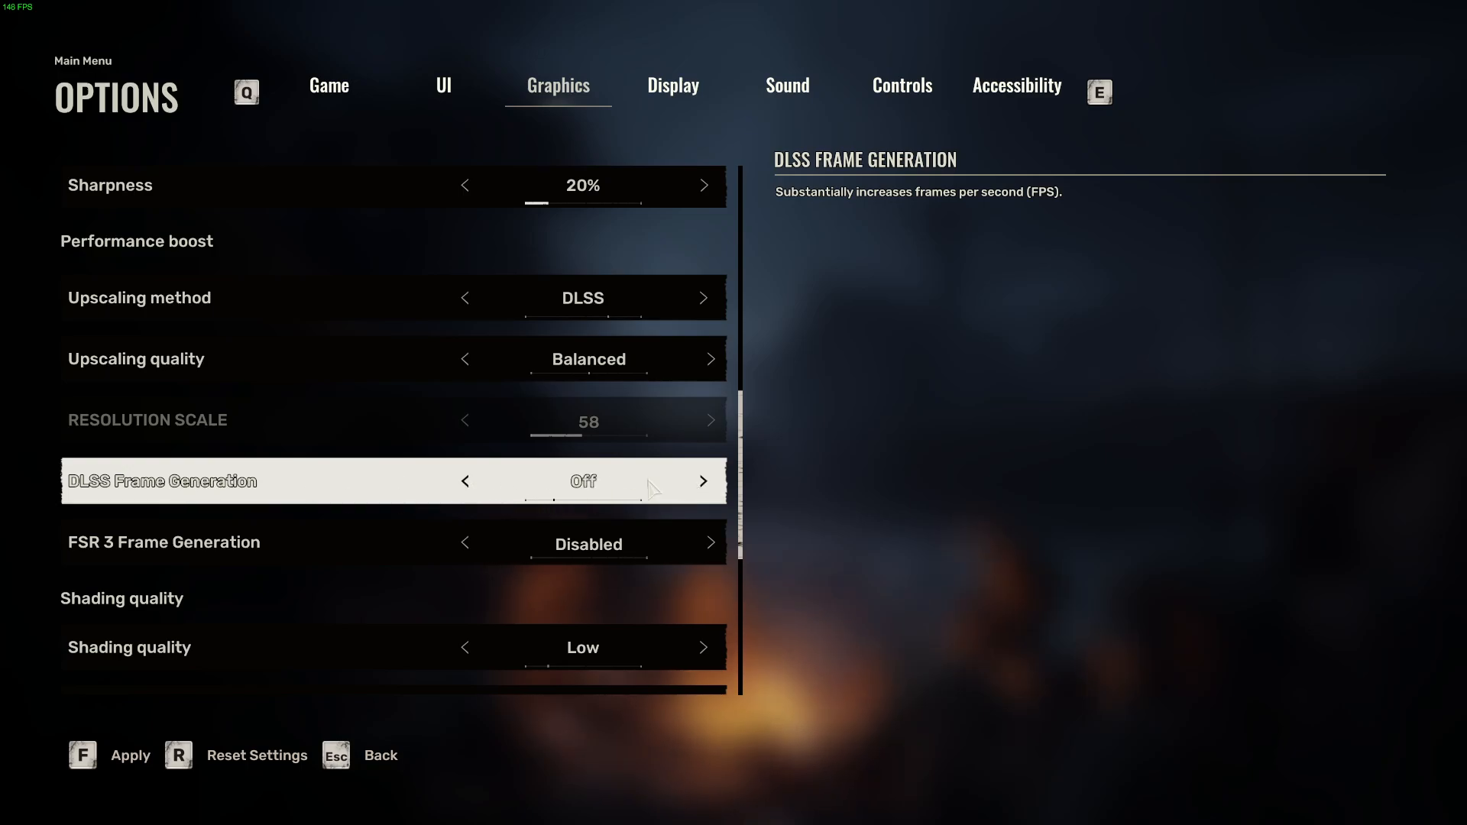
left_click(704, 481)
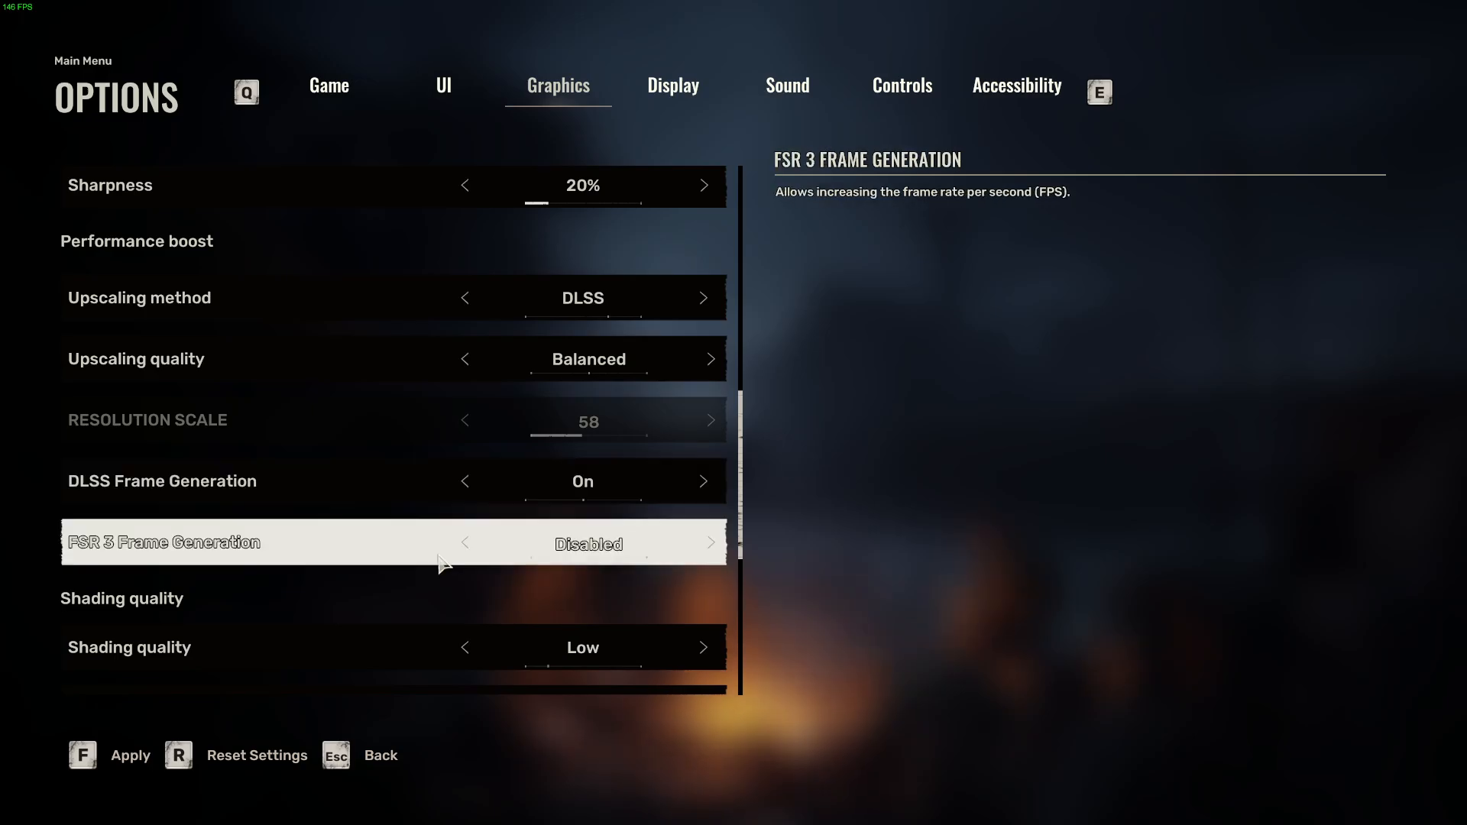
mouse_move(709, 549)
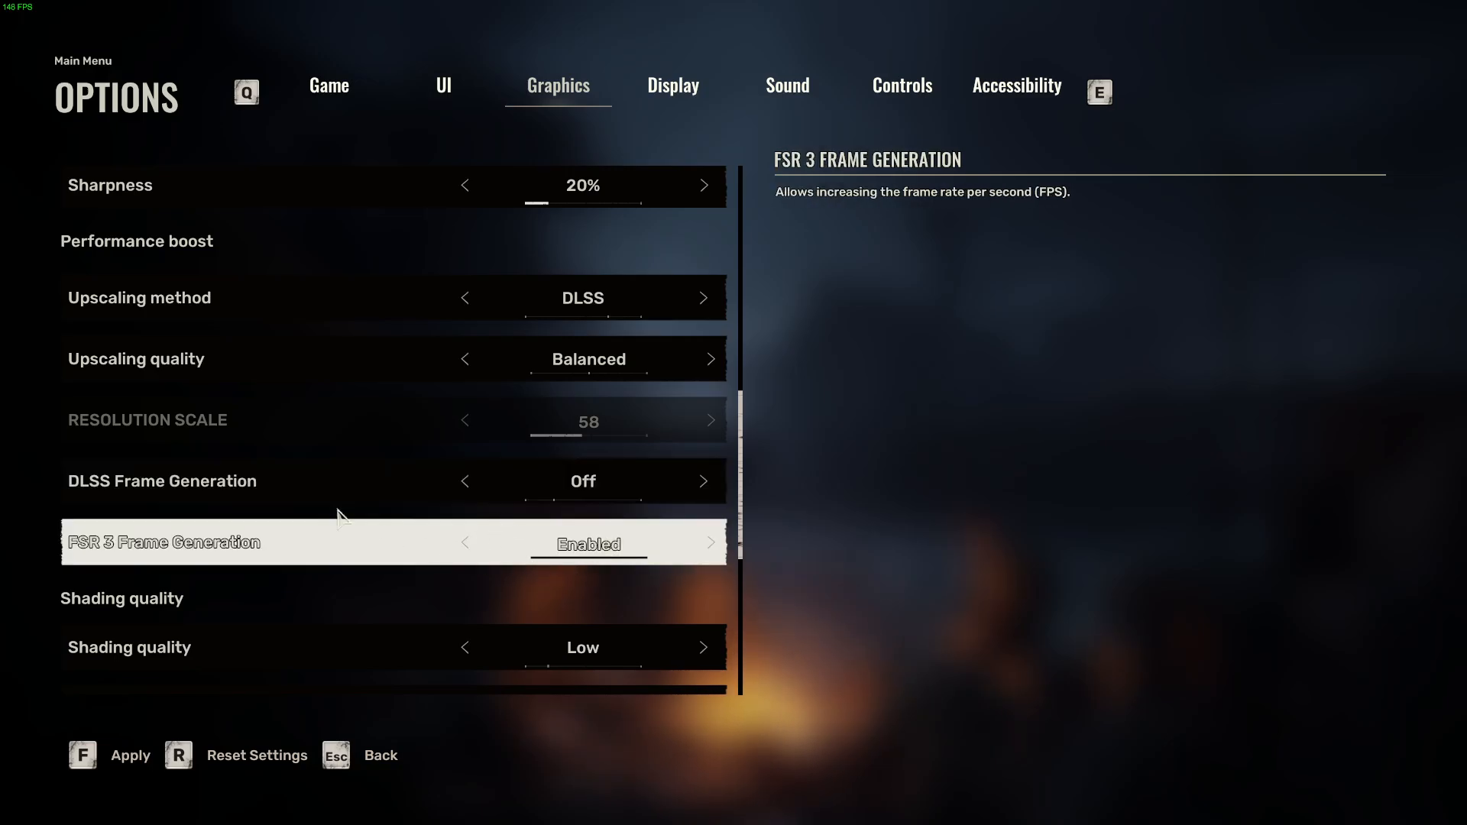
mouse_move(700, 556)
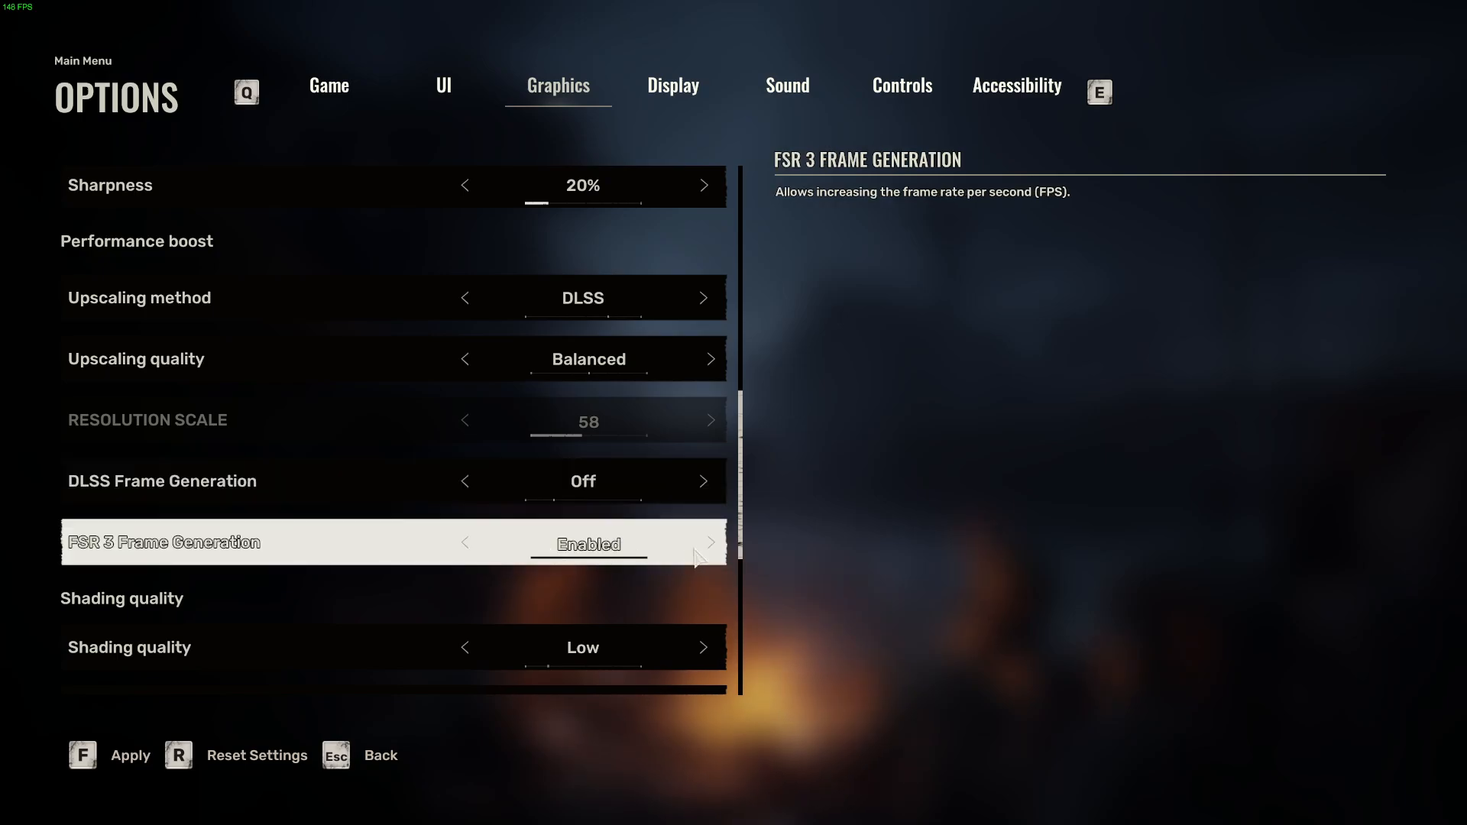
mouse_move(612, 531)
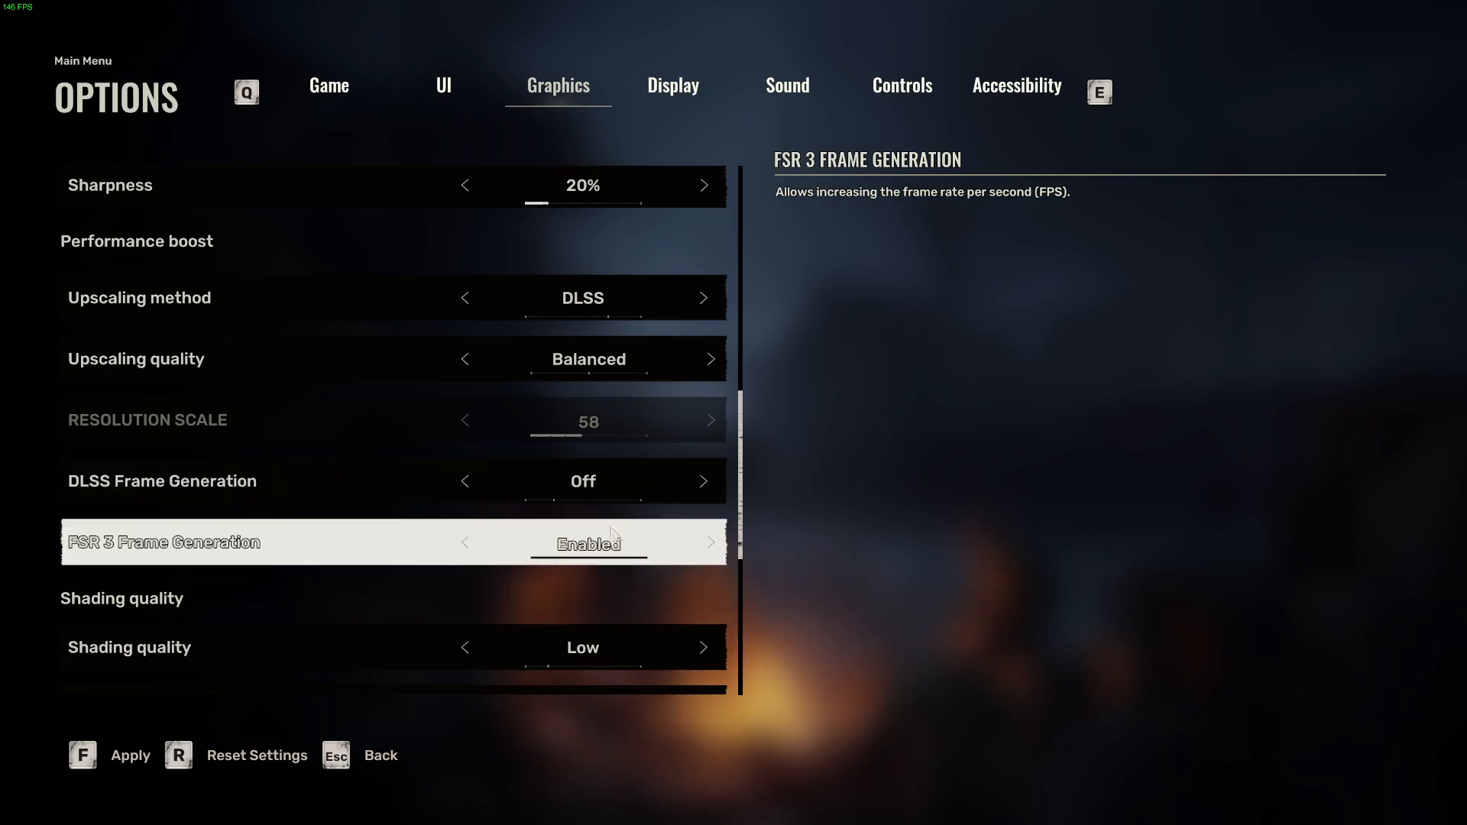
Scroll down the graphics options toward the FSR 3 frame generation setting
scroll("down", 3)
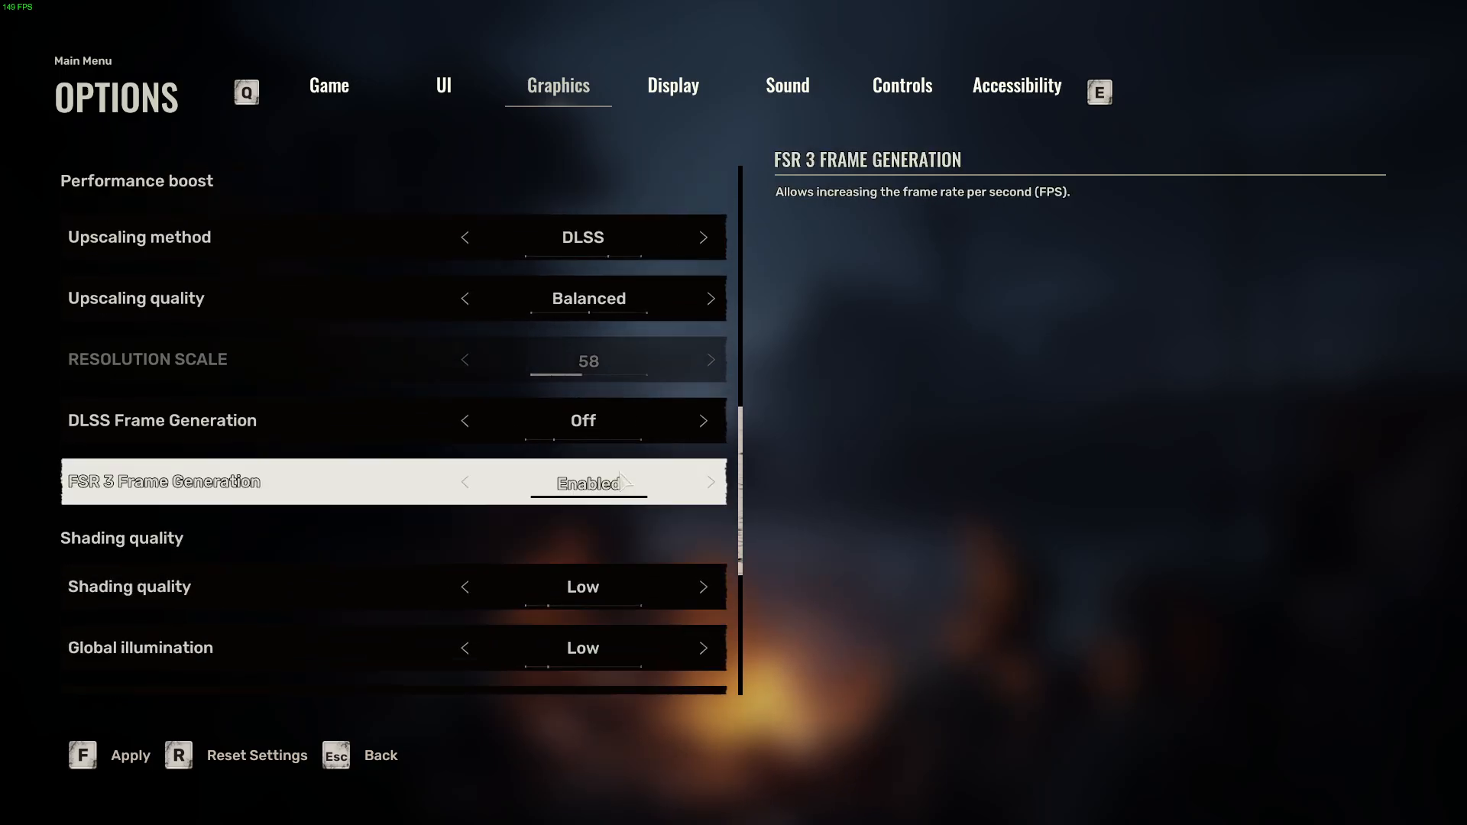